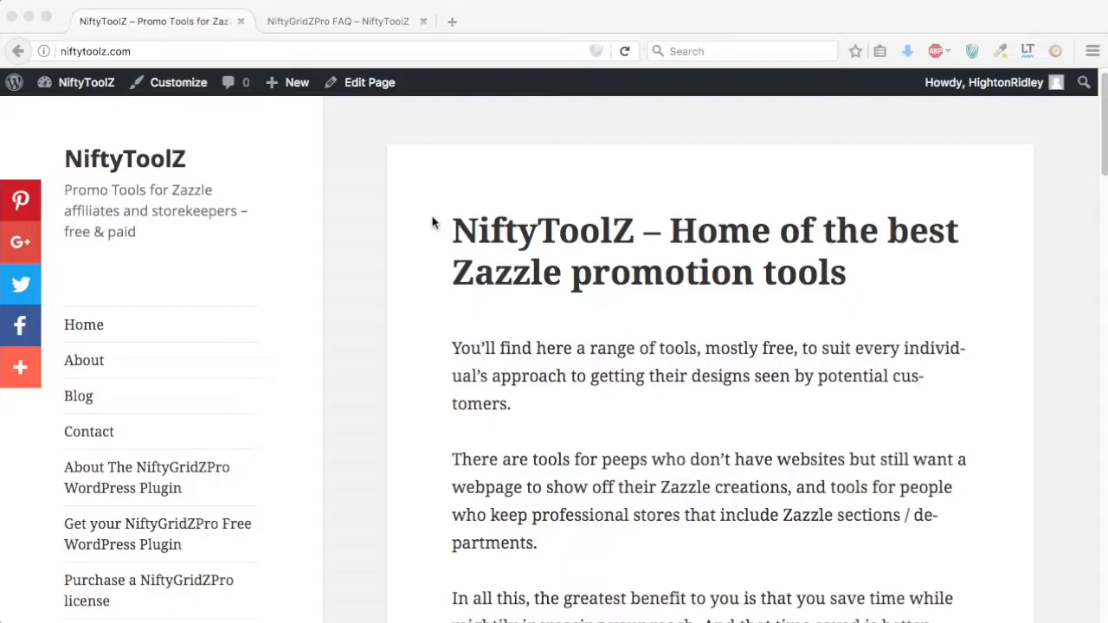
# Step: Start a new post from the admin bar's + New menu
pyautogui.click(298, 83)
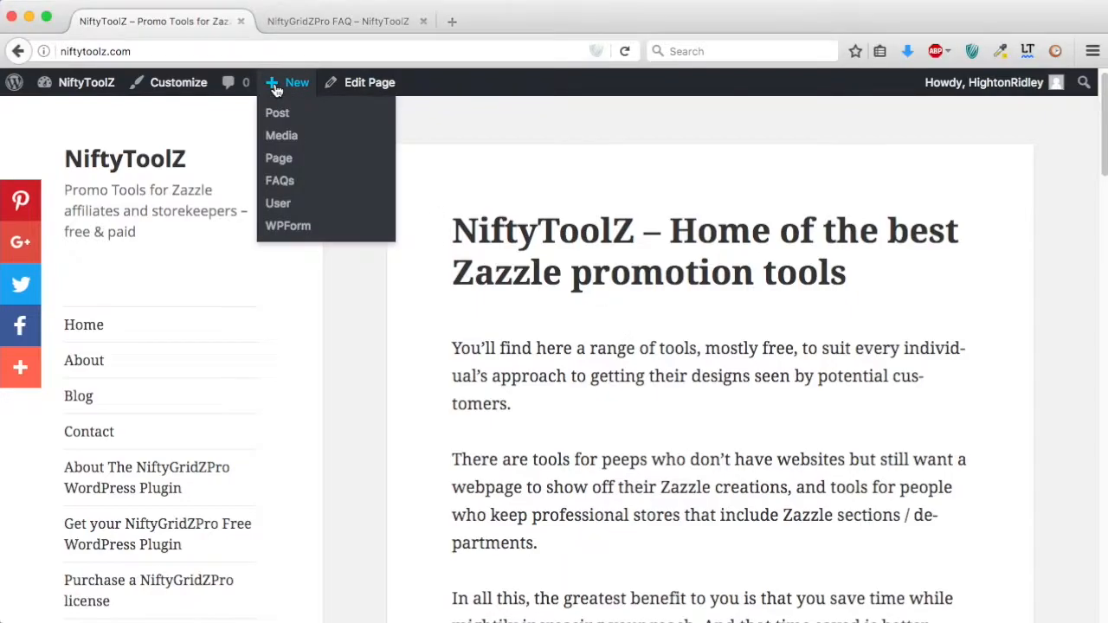
pyautogui.click(277, 113)
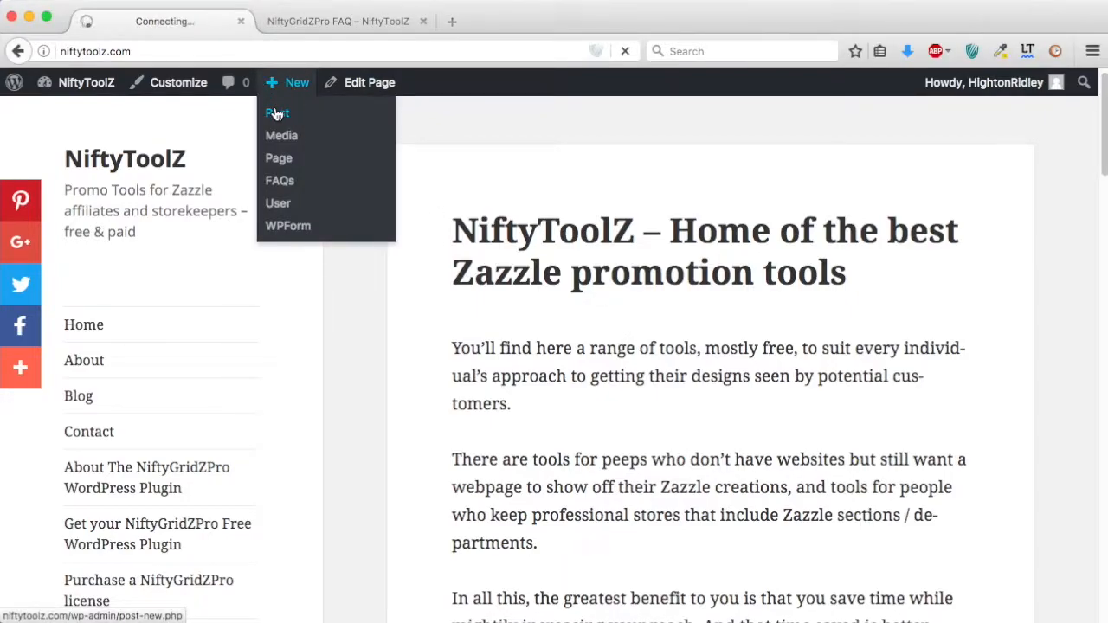
# Step: Enter the shortcode [niftygridzpro] into the new post's body
pyautogui.click(277, 113)
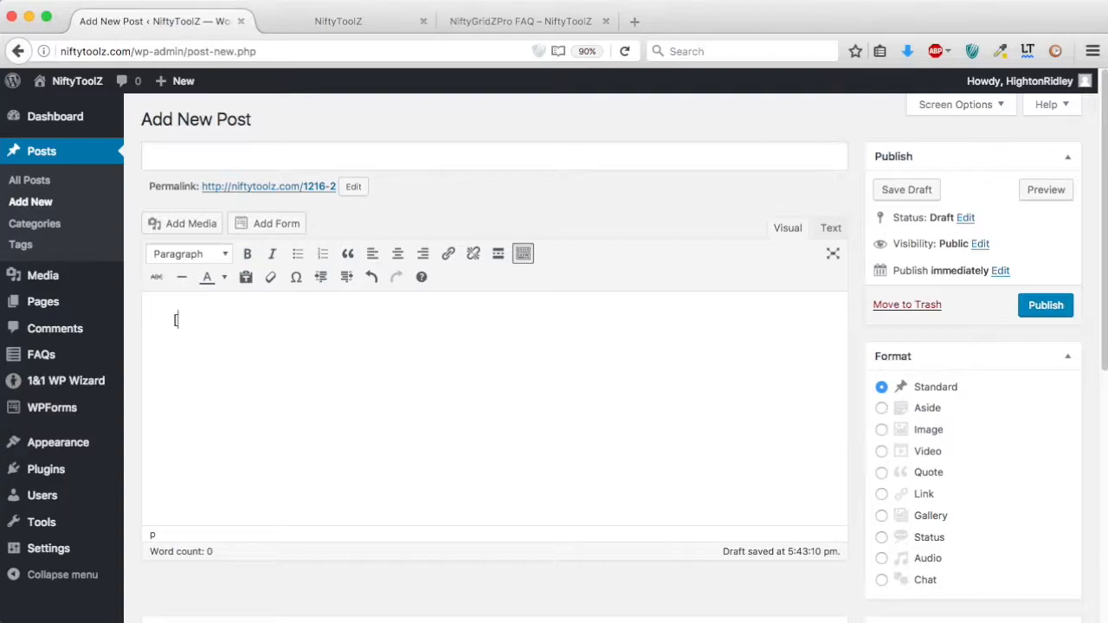
pyautogui.write('[niftygridzpro]')
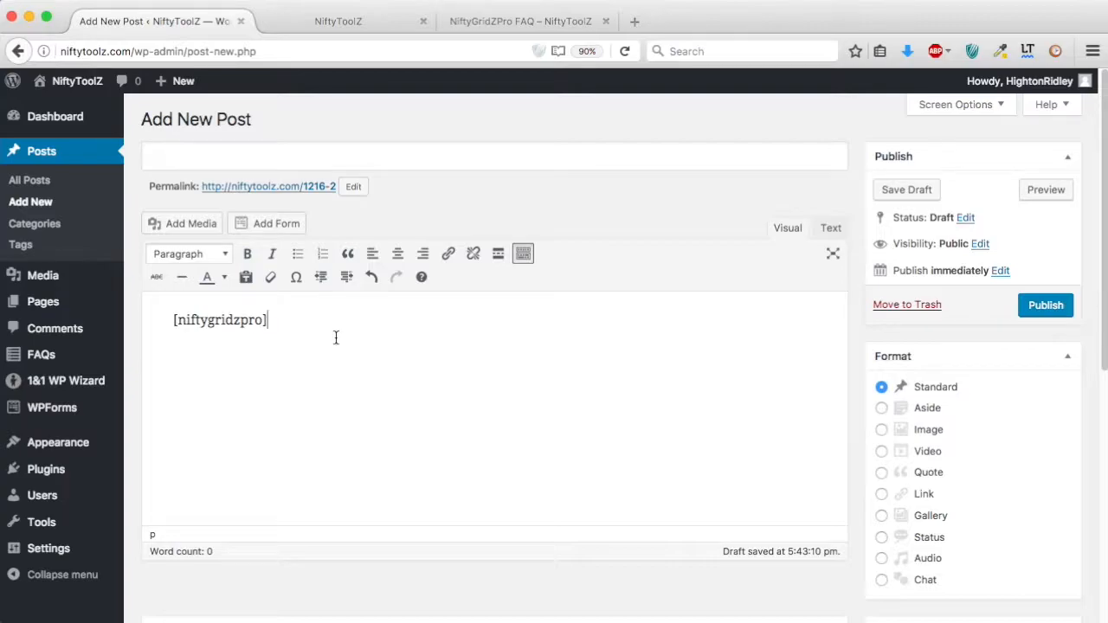
# Step: Preview the draft and scroll through the grid of create-your-own Zazzle products
pyautogui.click(1046, 189)
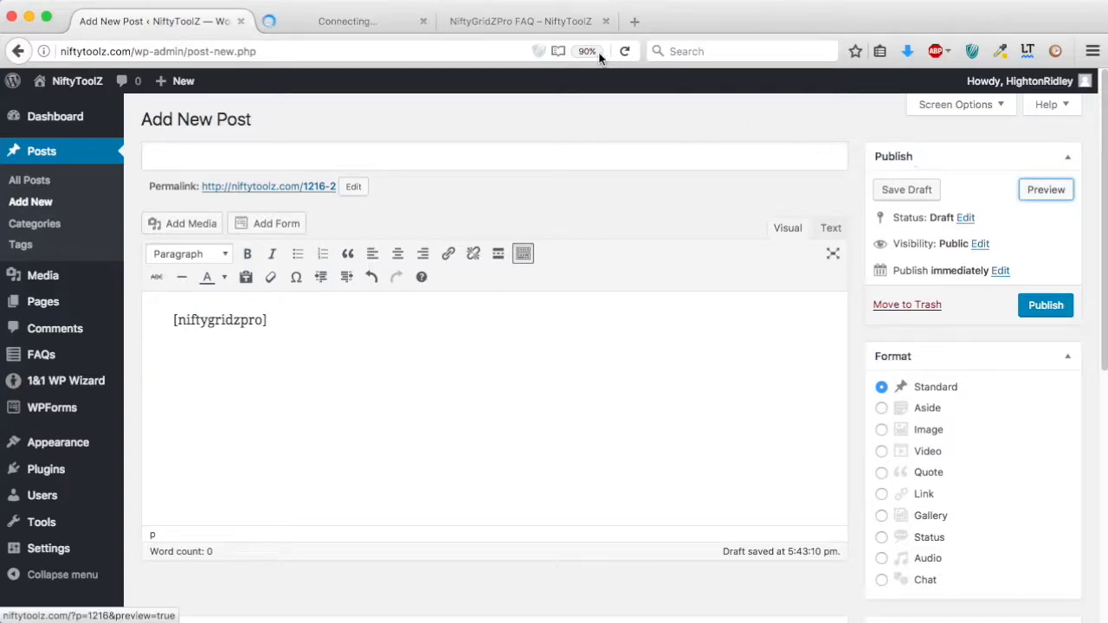
pyautogui.click(1046, 189)
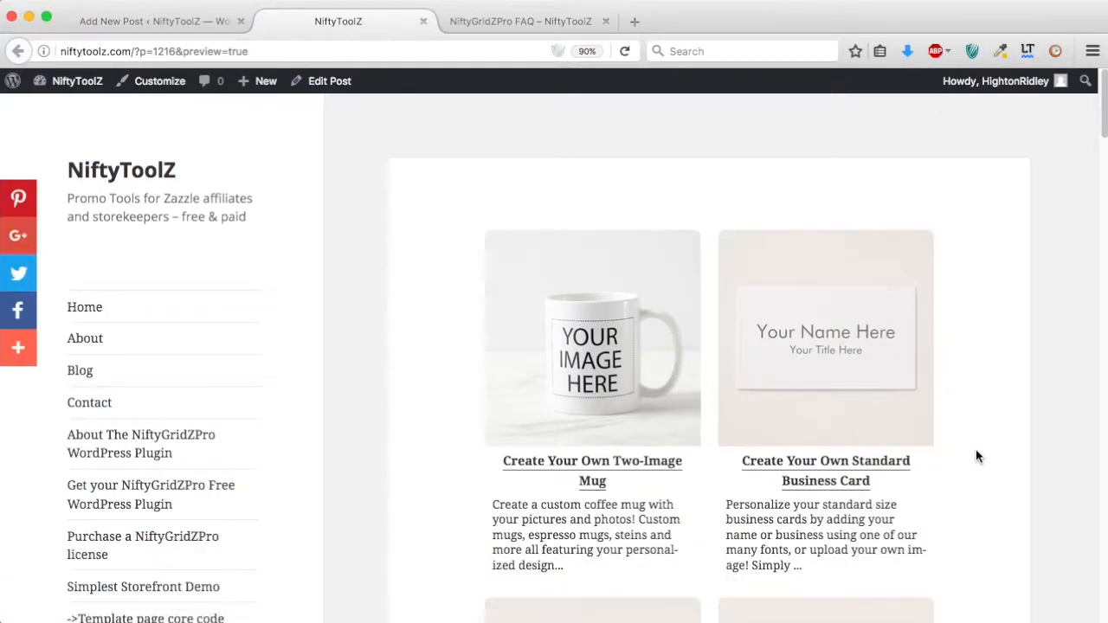
pyautogui.scroll(-3)
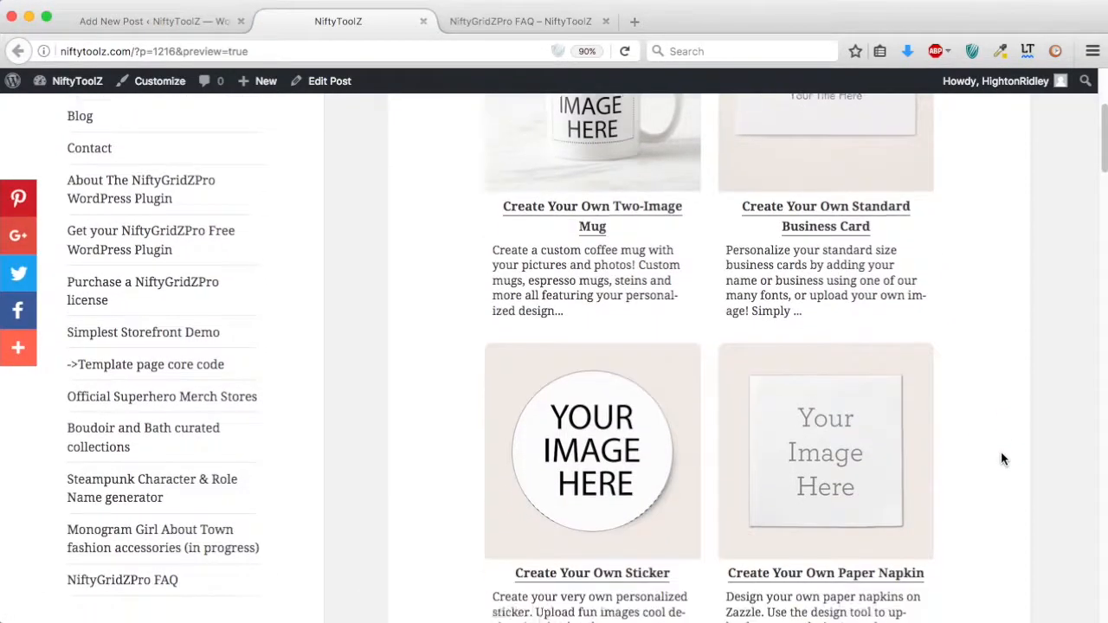
pyautogui.scroll(-3)
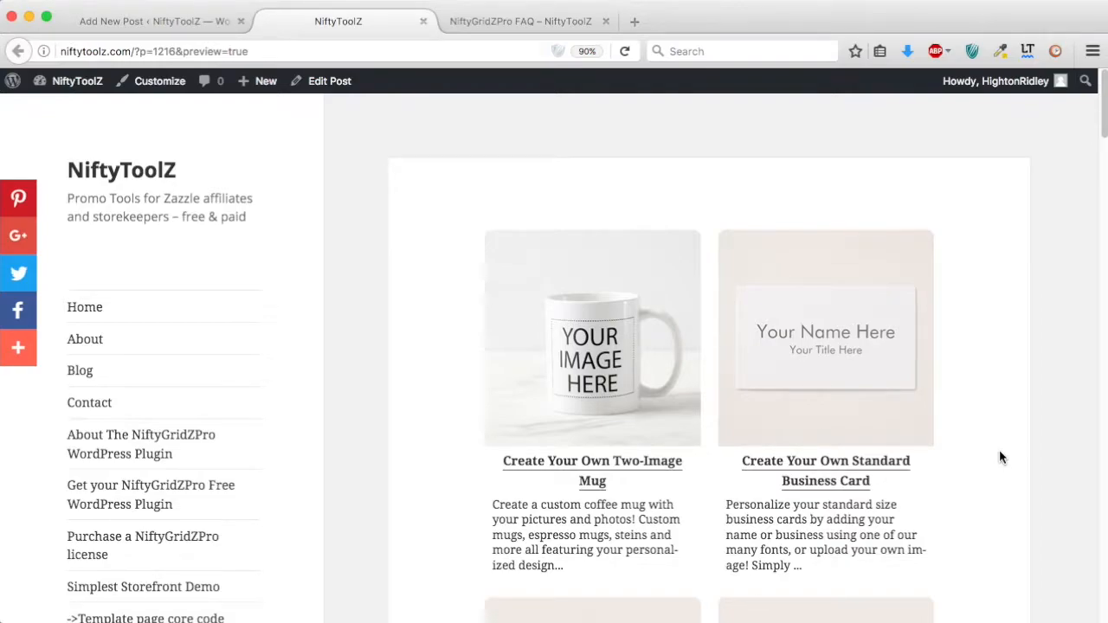
pyautogui.moveTo(537, 298)
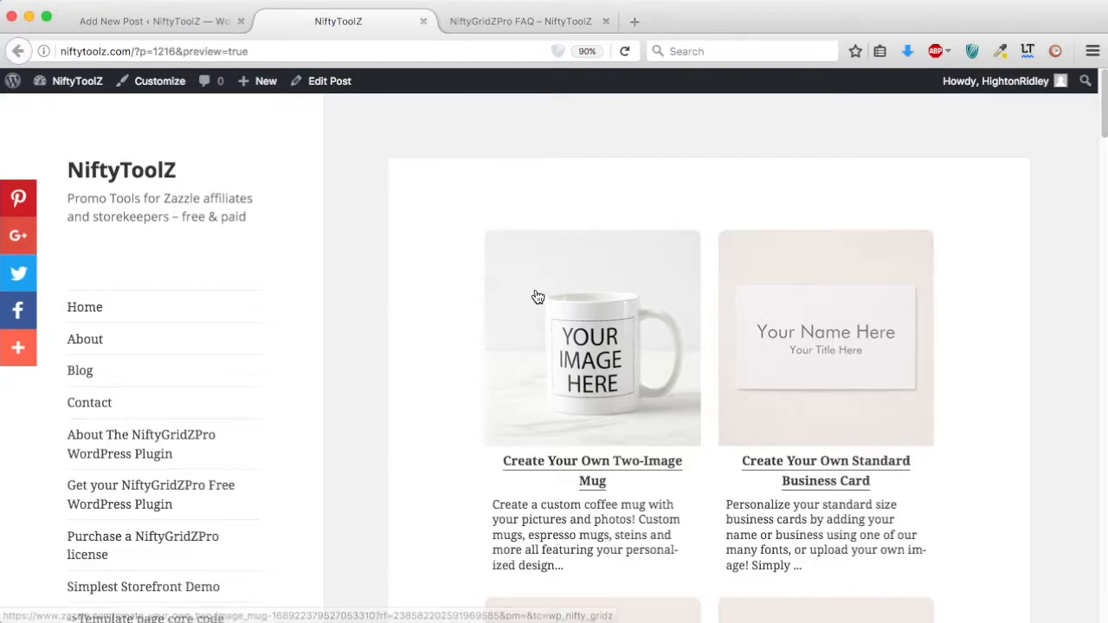
# Step: Back in the editor, add store_or_collection="strangestore" inside the shortcode brackets
pyautogui.click(130, 21)
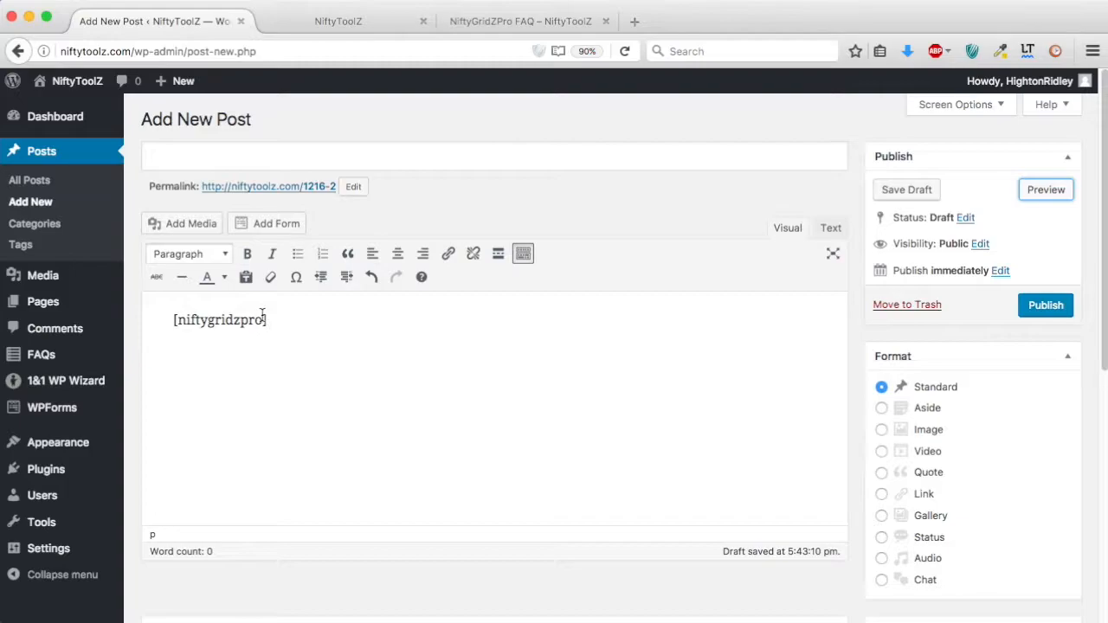
pyautogui.moveTo(291, 388)
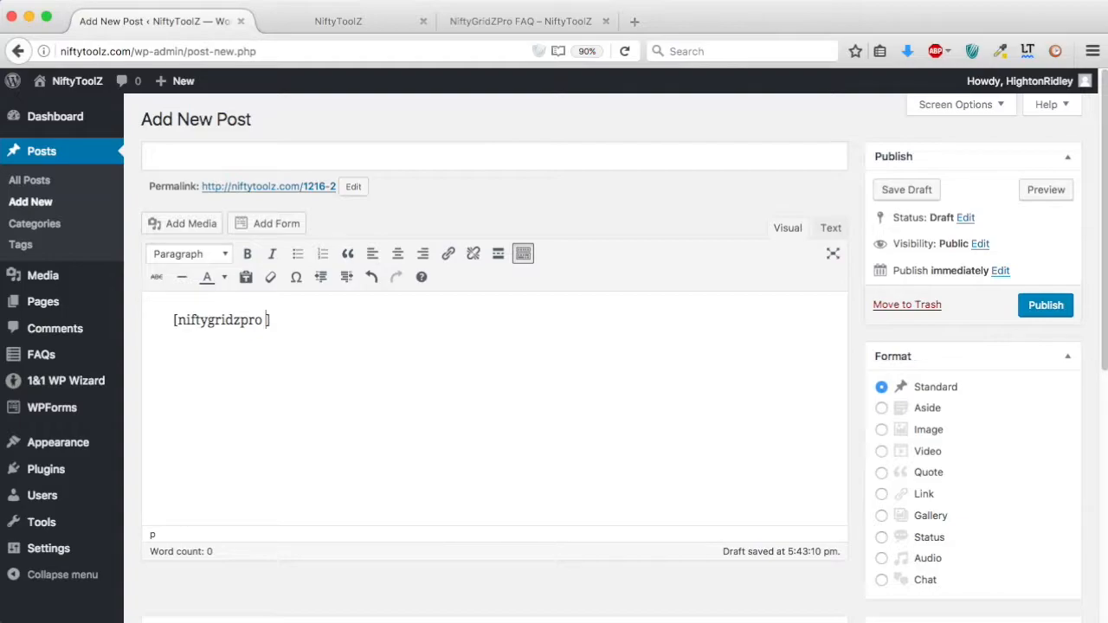
pyautogui.write('store_or_')
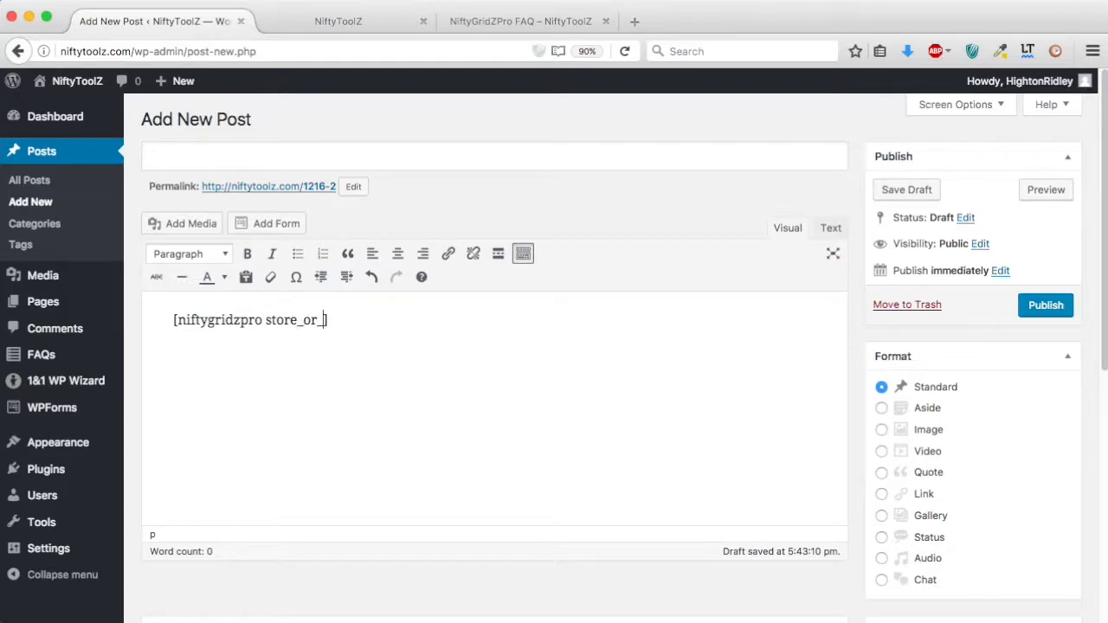
pyautogui.write('collection="strangestore"]')
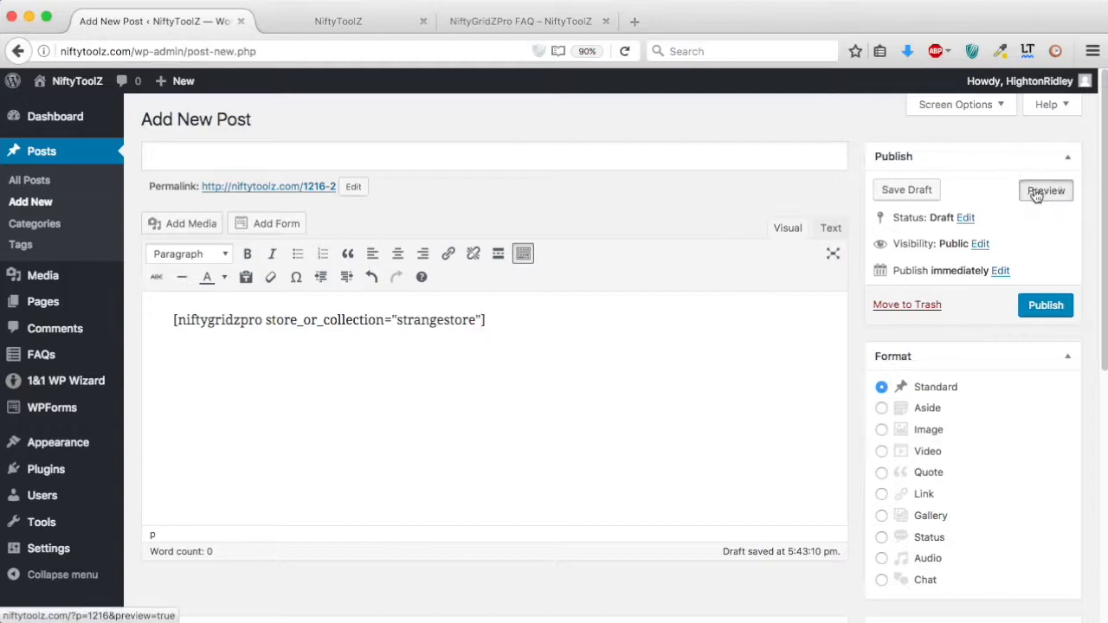
# Step: Preview the StrangeStore product grid, scroll through it, and return to the editor
pyautogui.click(1046, 189)
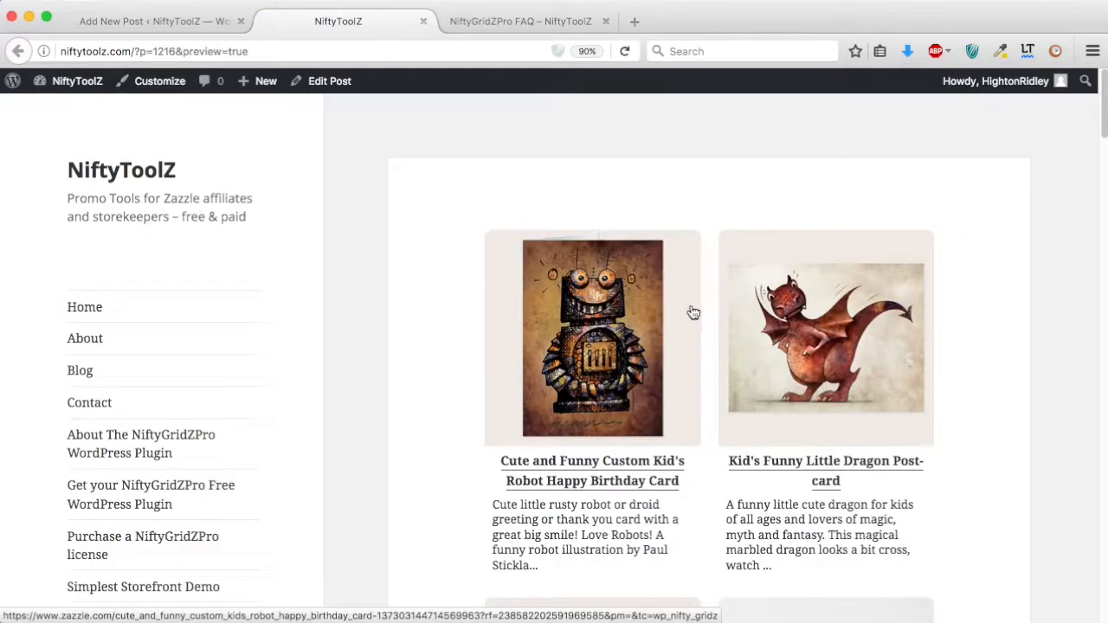
pyautogui.scroll(-3)
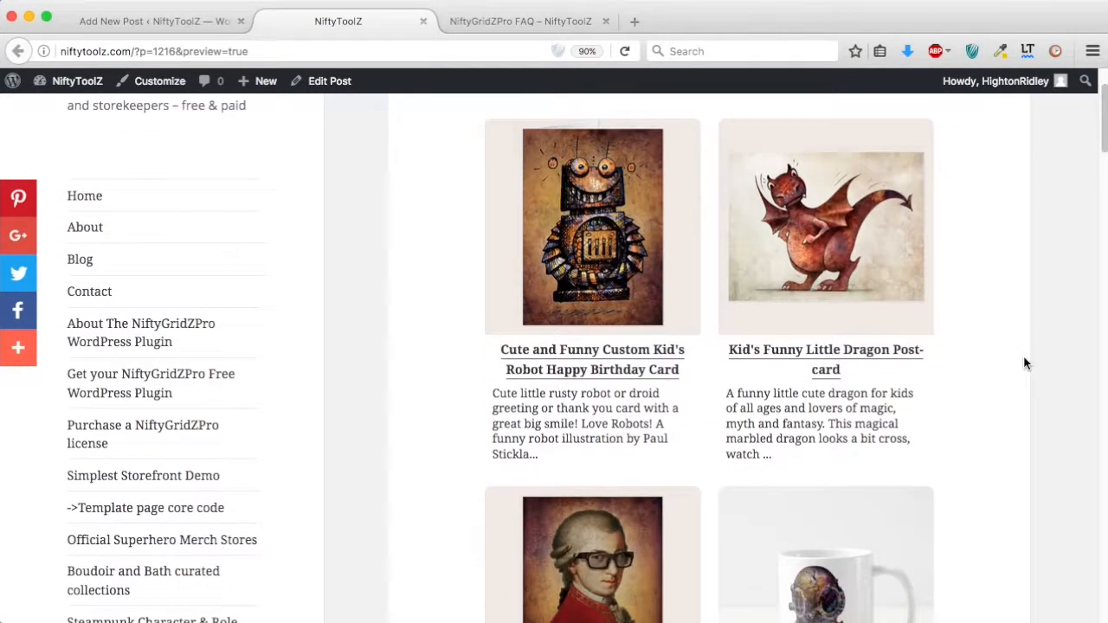
pyautogui.scroll(-3)
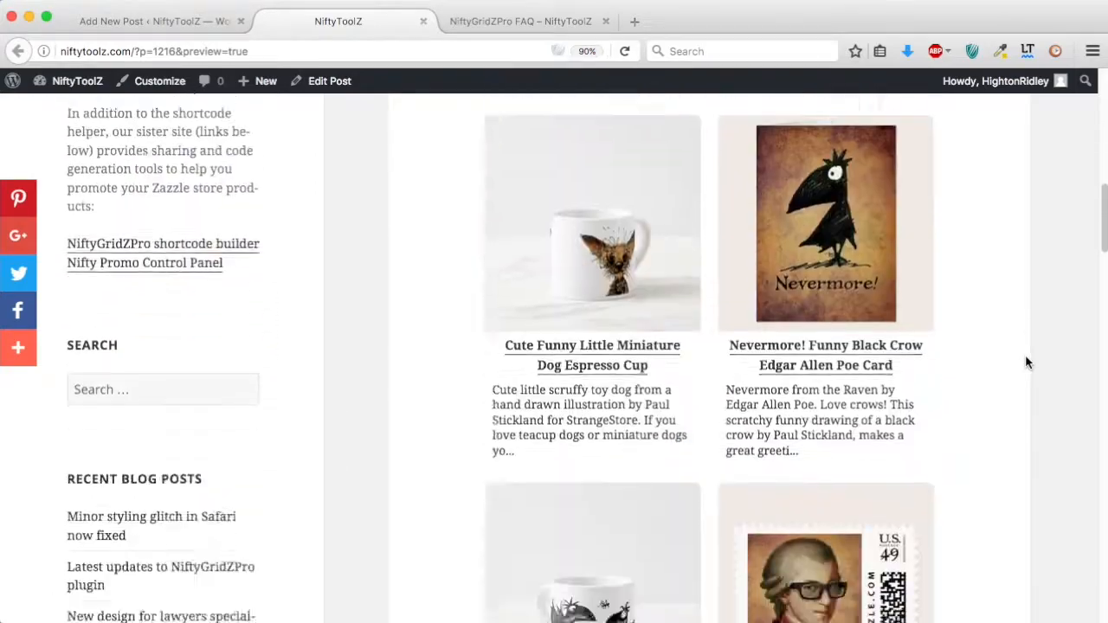
pyautogui.scroll(-3)
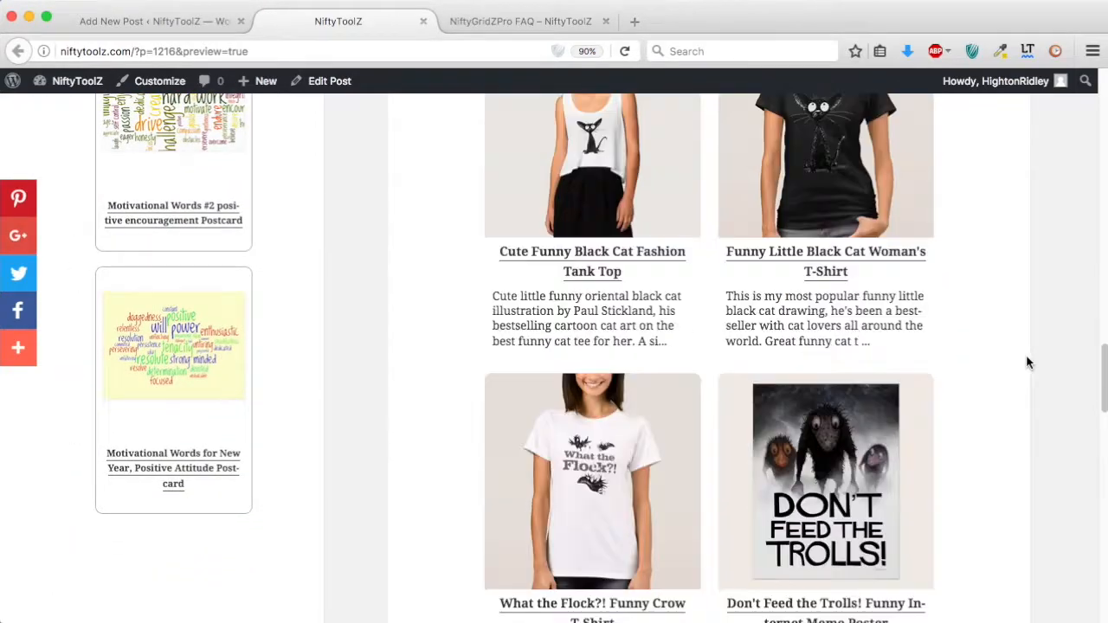
pyautogui.scroll(-3)
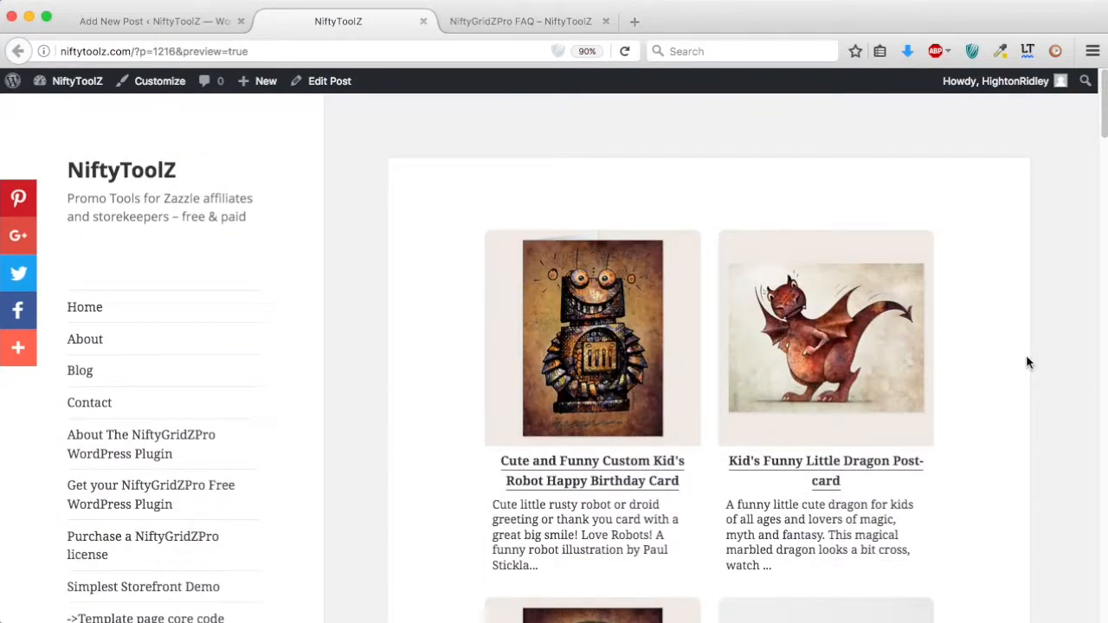
pyautogui.click(129, 21)
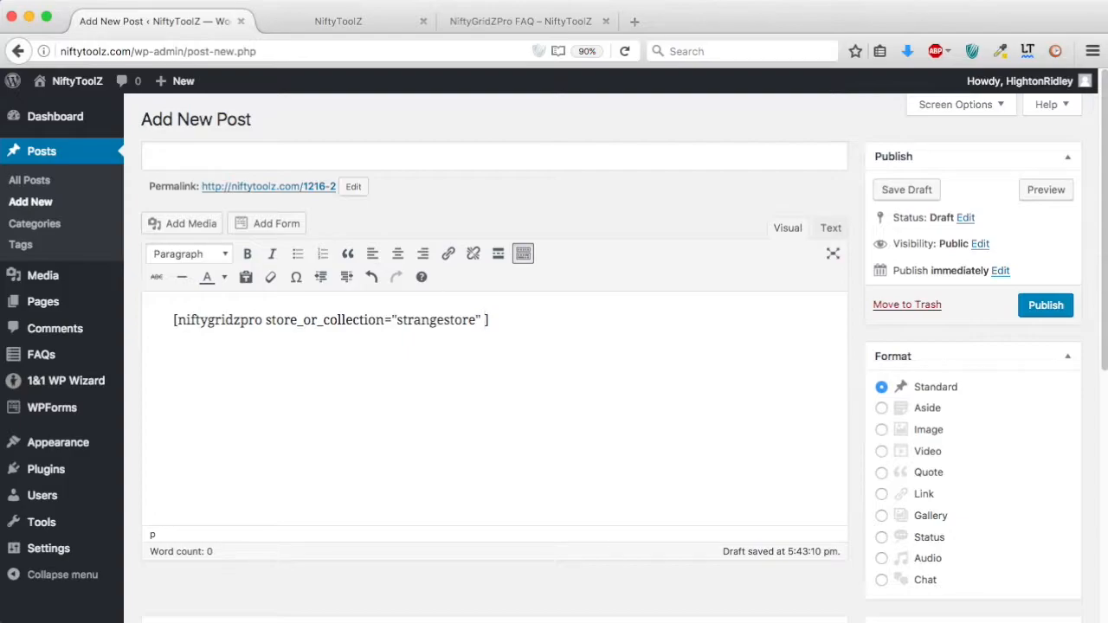
# Step: Add page_size=4 before the shortcode's closing bracket
pyautogui.write('page')
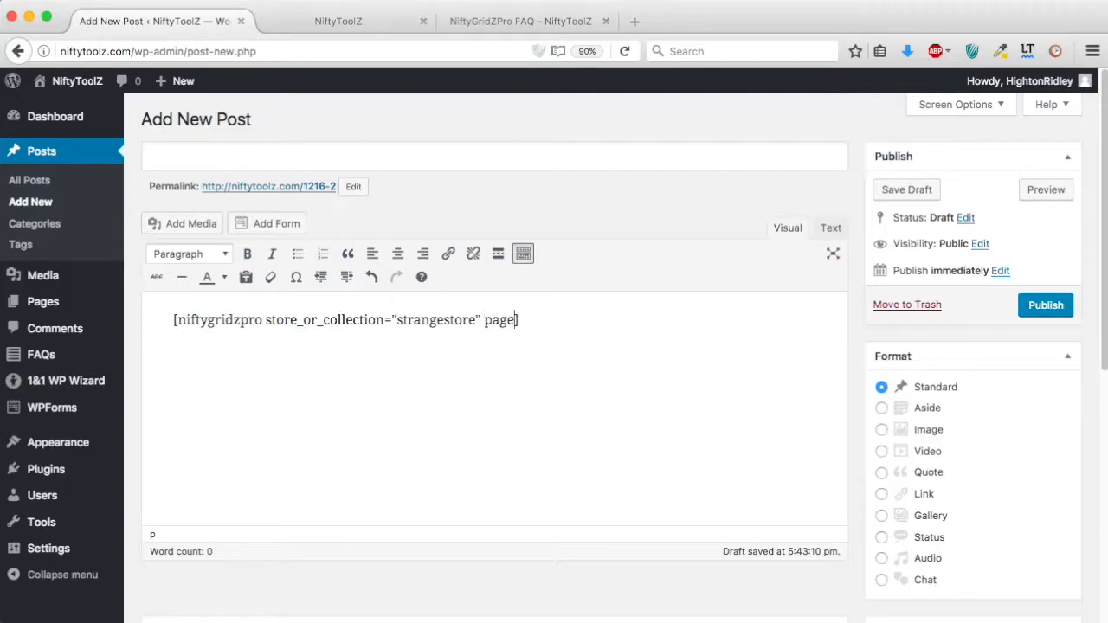
pyautogui.write('_size=4]')
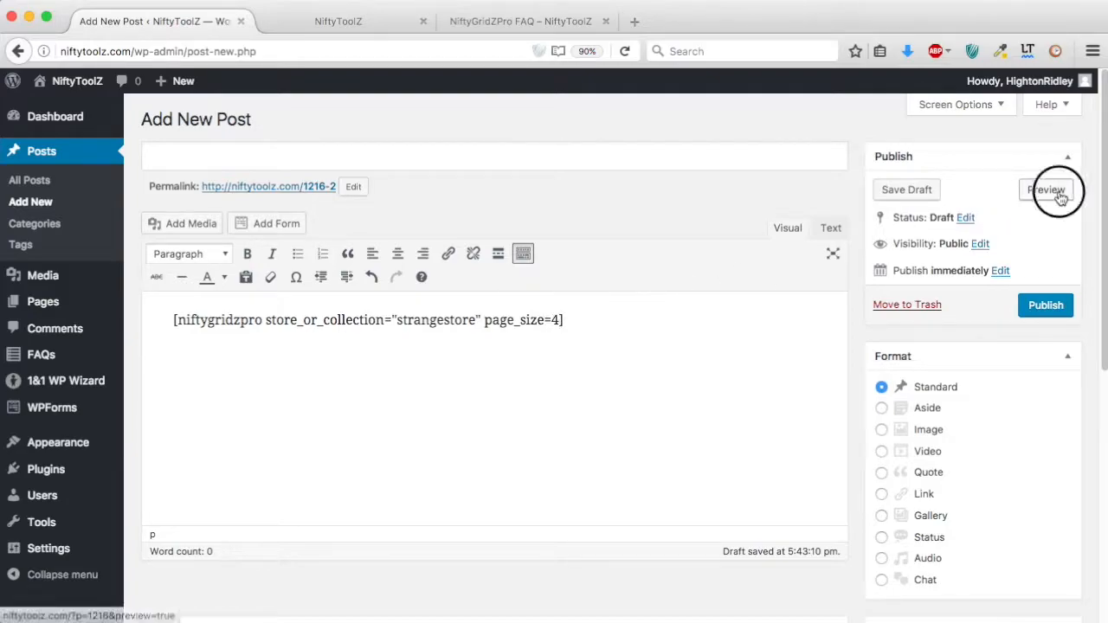
# Step: Preview the page_size=4 grid starting with the robot card and dragon postcard
pyautogui.click(1046, 189)
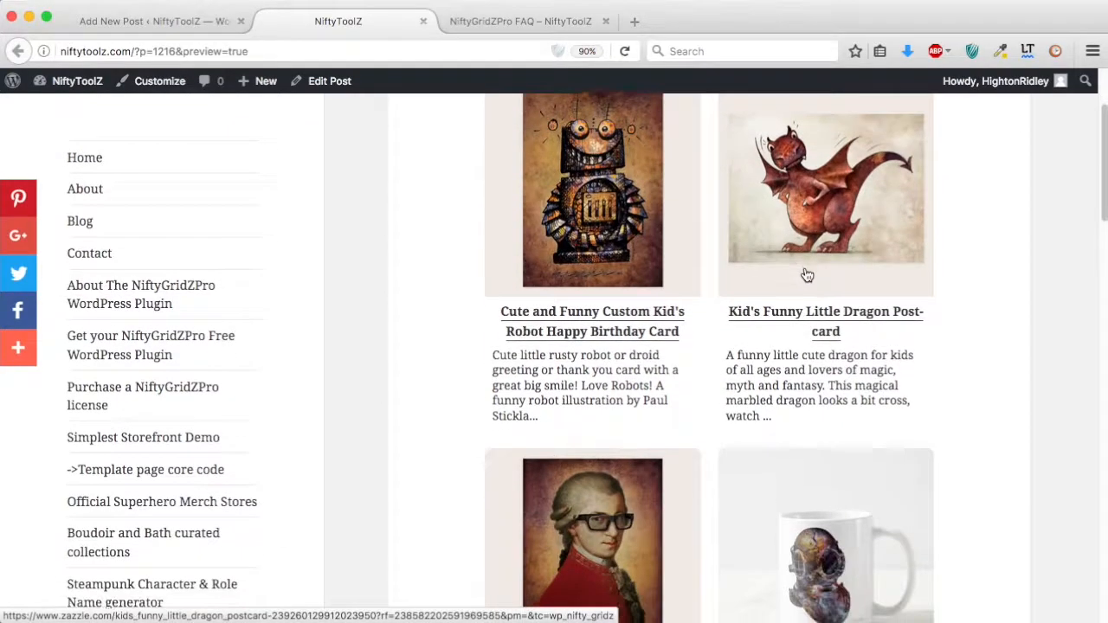
pyautogui.scroll(-3)
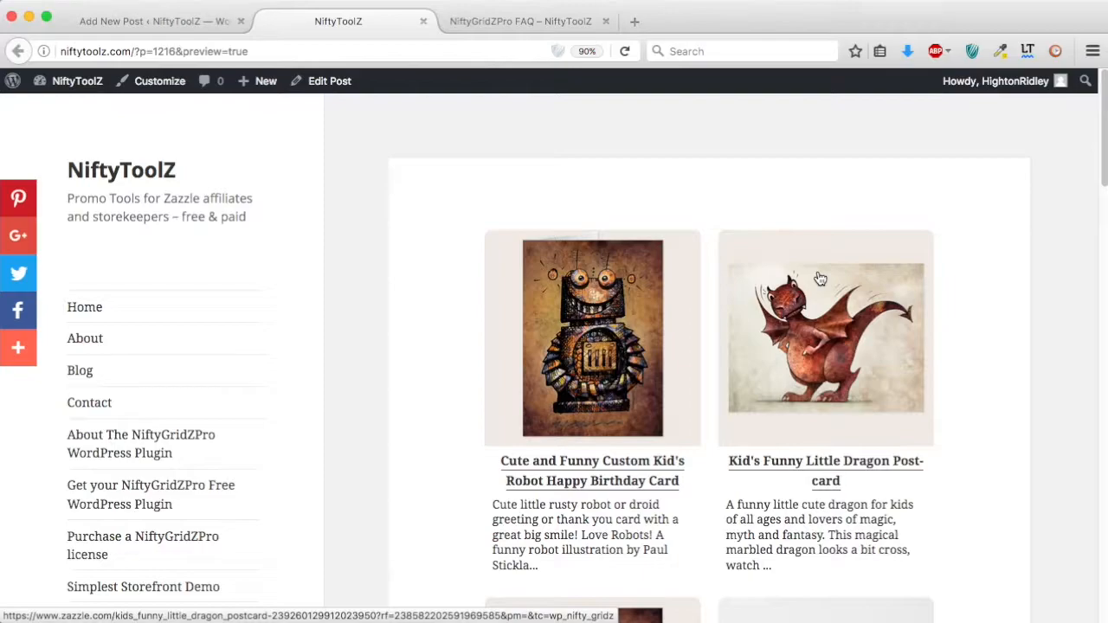
pyautogui.moveTo(347, 28)
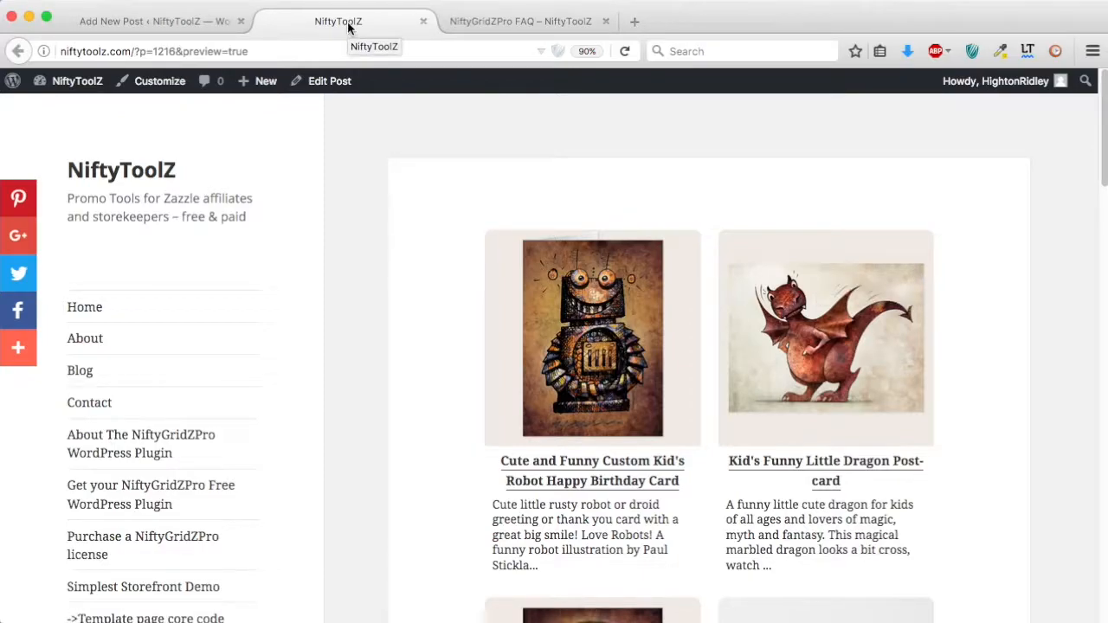
pyautogui.moveTo(814, 340)
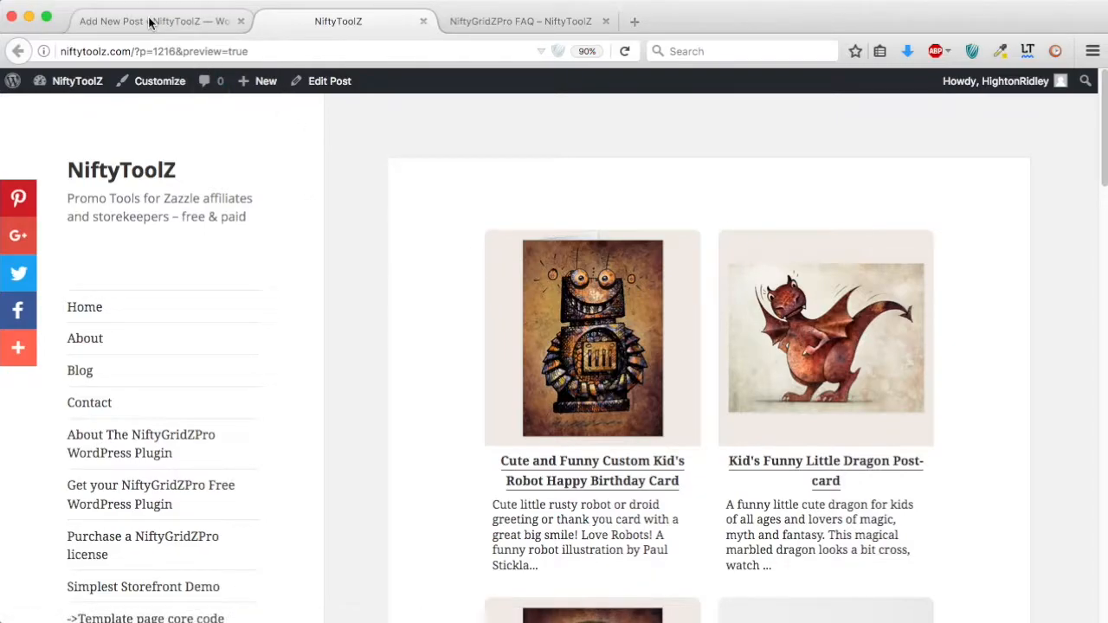
# Step: Add search_term="dragon" to the shortcode and request a fresh preview
pyautogui.click(130, 21)
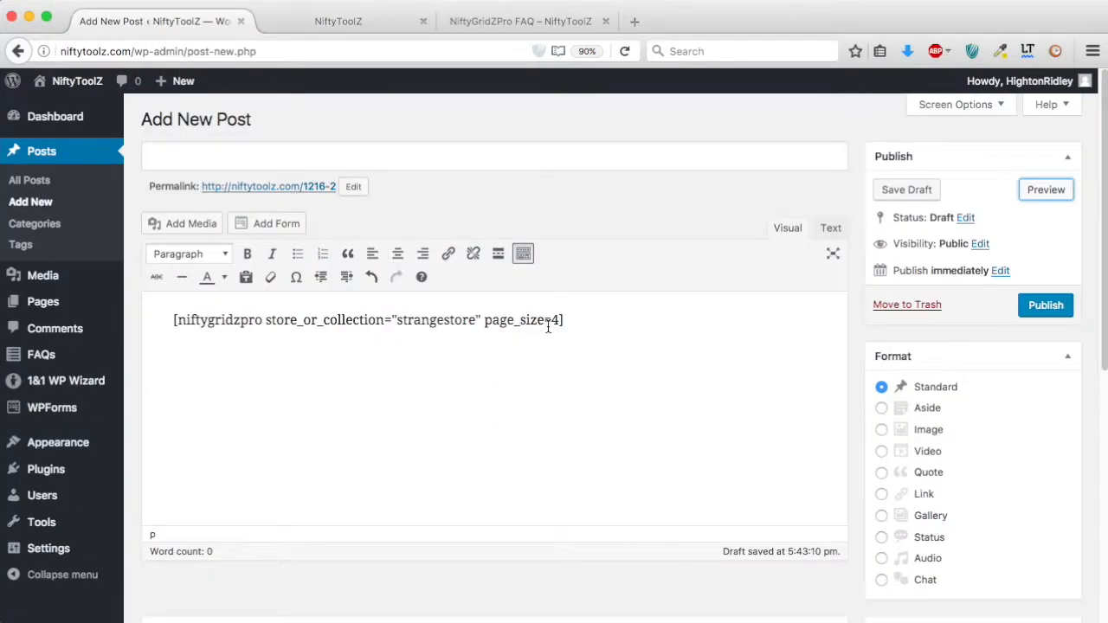
pyautogui.write('search_term="dragon')
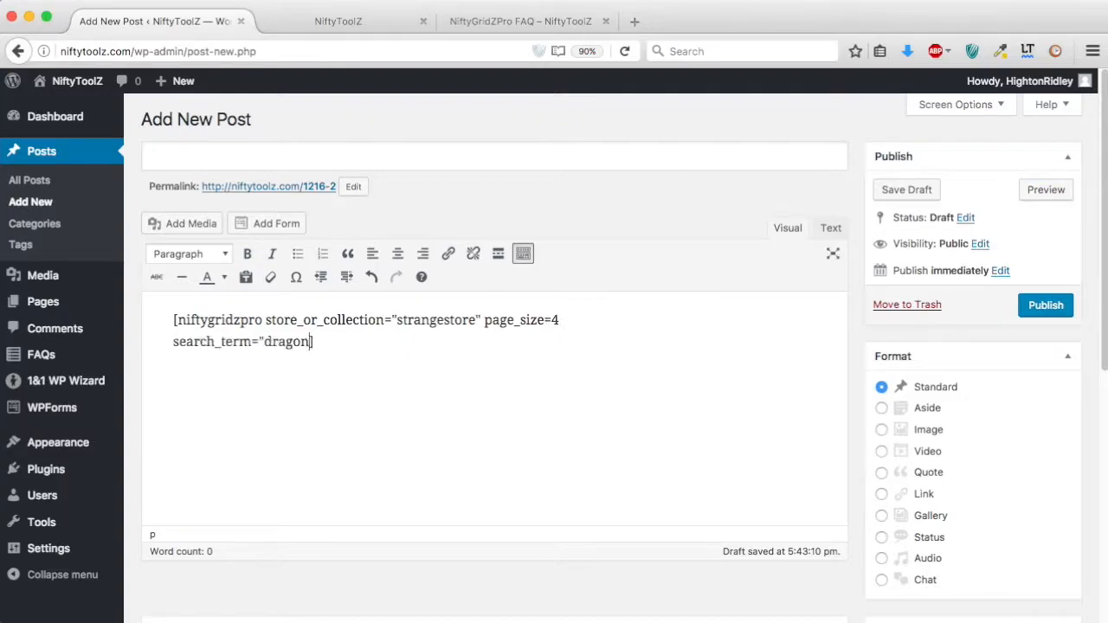
pyautogui.write('"')
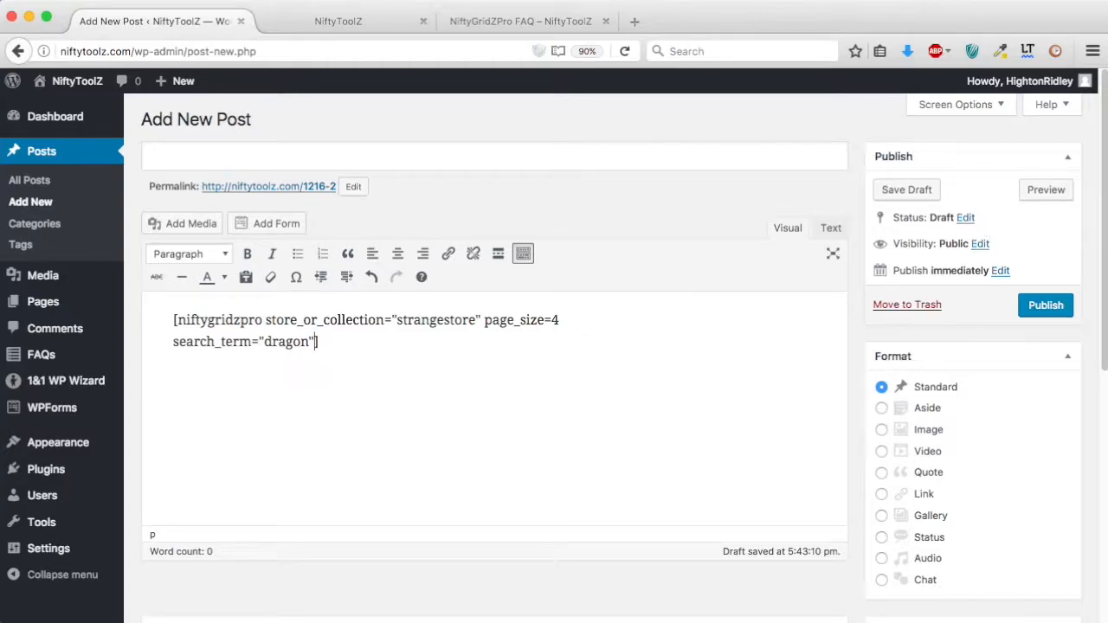
pyautogui.click(1046, 189)
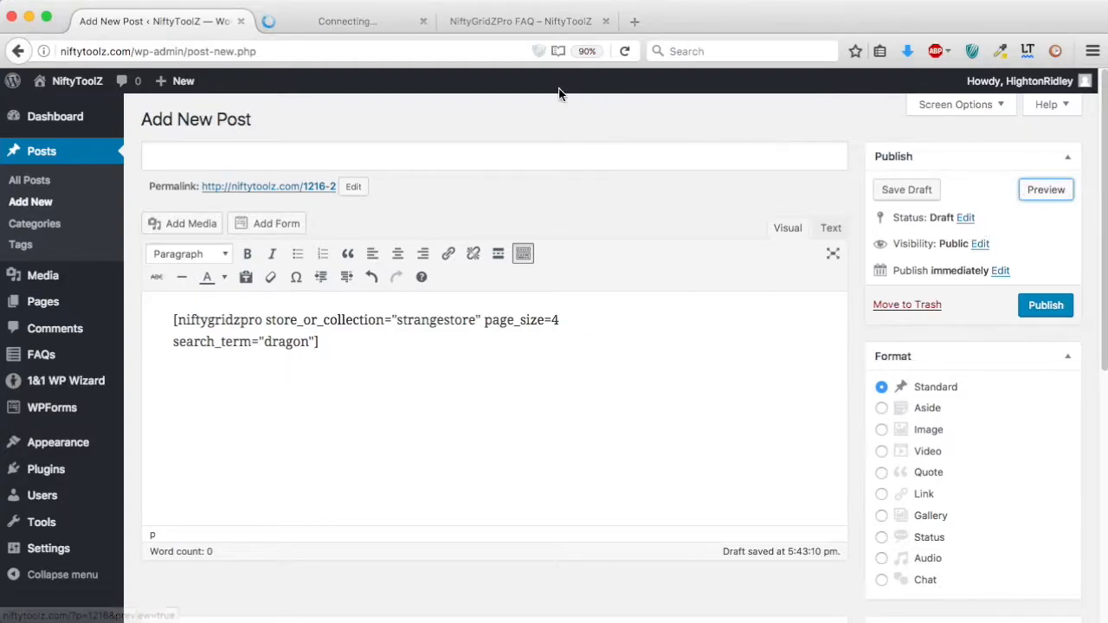
# Step: View the dragon-only product preview, scrolling past the postcard and iPhone case
pyautogui.click(1046, 188)
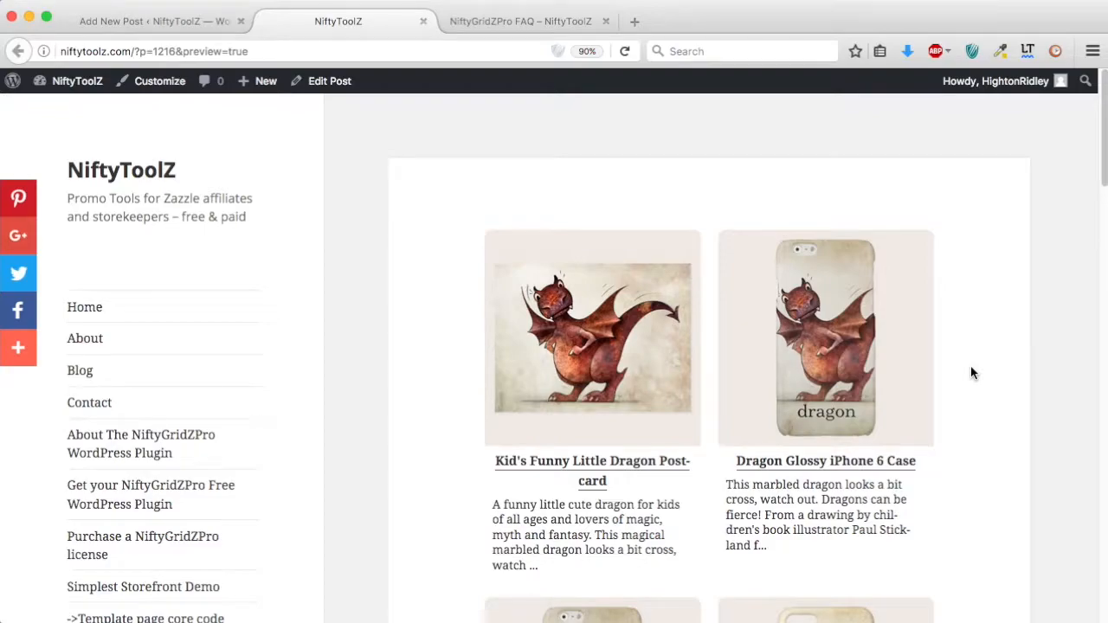
pyautogui.scroll(-3)
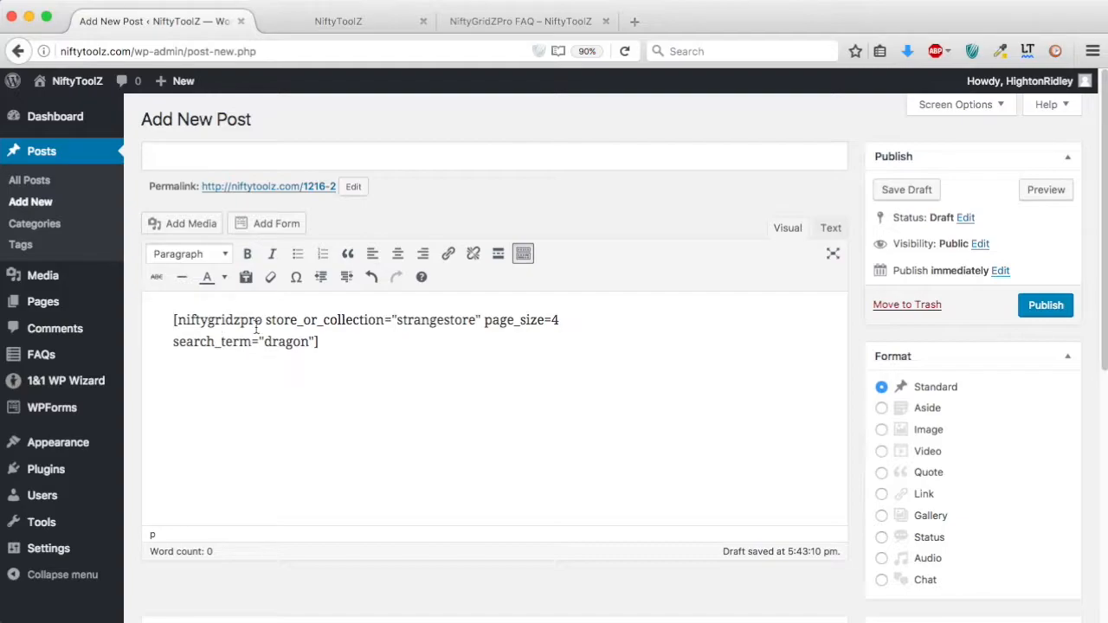
pyautogui.click(173, 318)
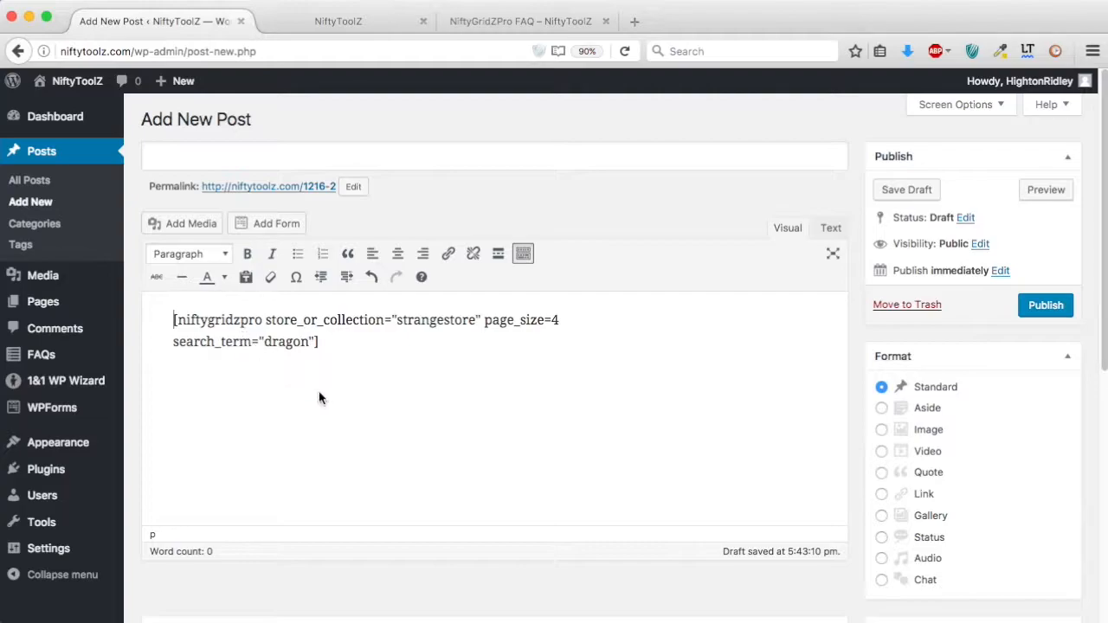
pyautogui.moveTo(437, 407)
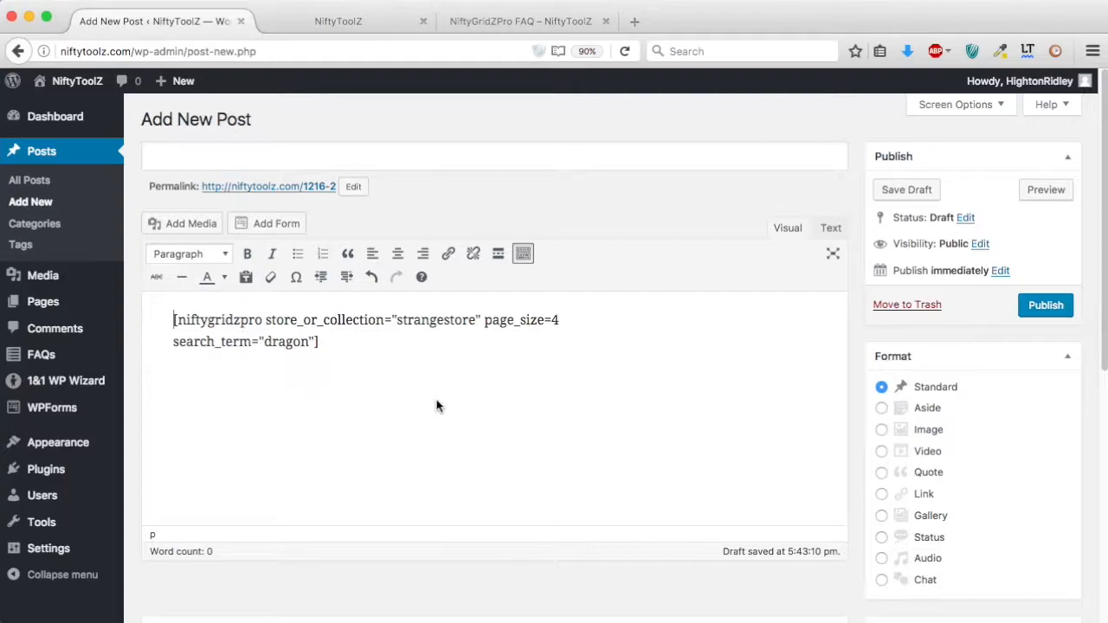